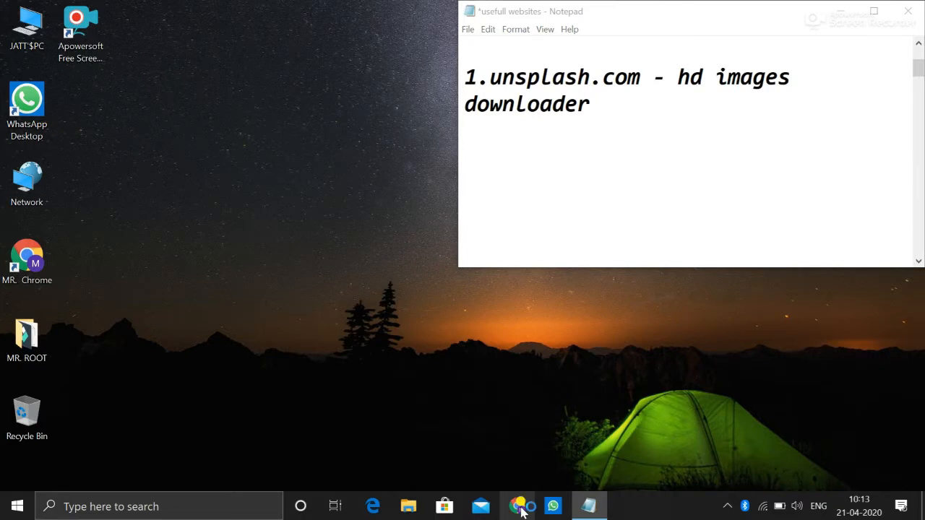
Launch Chrome and go to unsplash.com, the first site in the notes.
{"action": "left_click", "coordinate": [519, 506]}
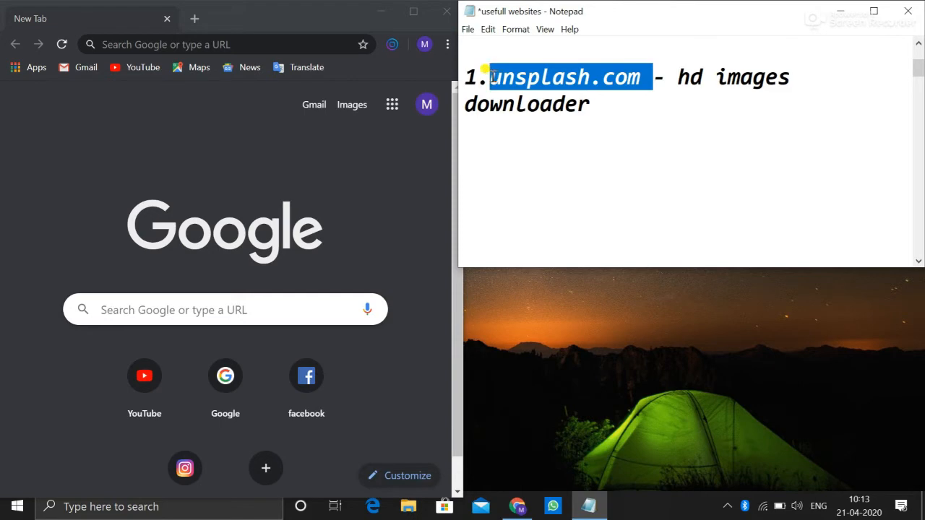
{"action": "left_click", "coordinate": [224, 309]}
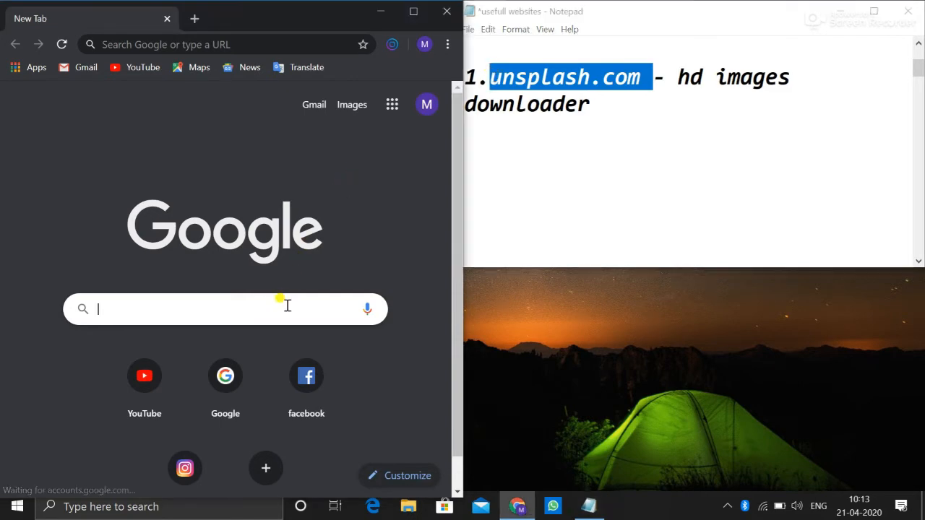
{"action": "type", "text": "unsplash.com"}
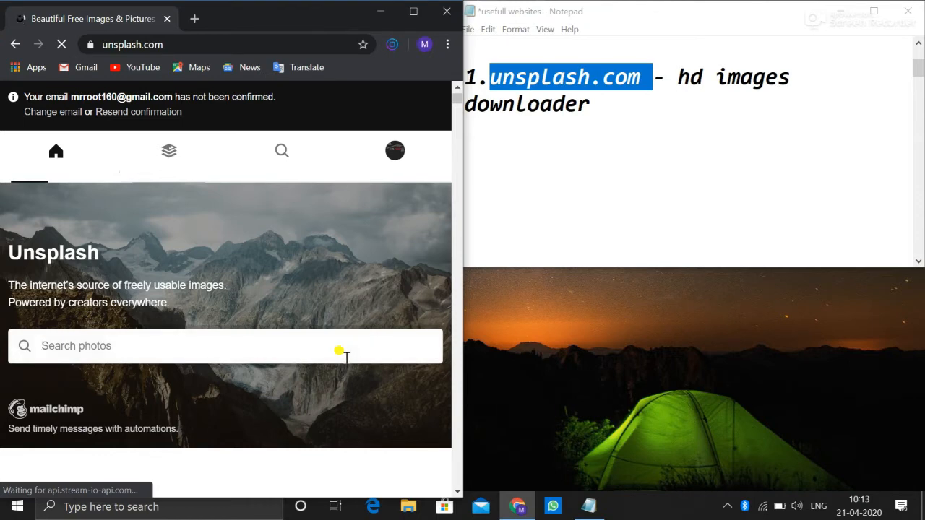
Search Unsplash for 'laptop' and show the first photo's download size options.
{"action": "type", "text": "laptiop"}
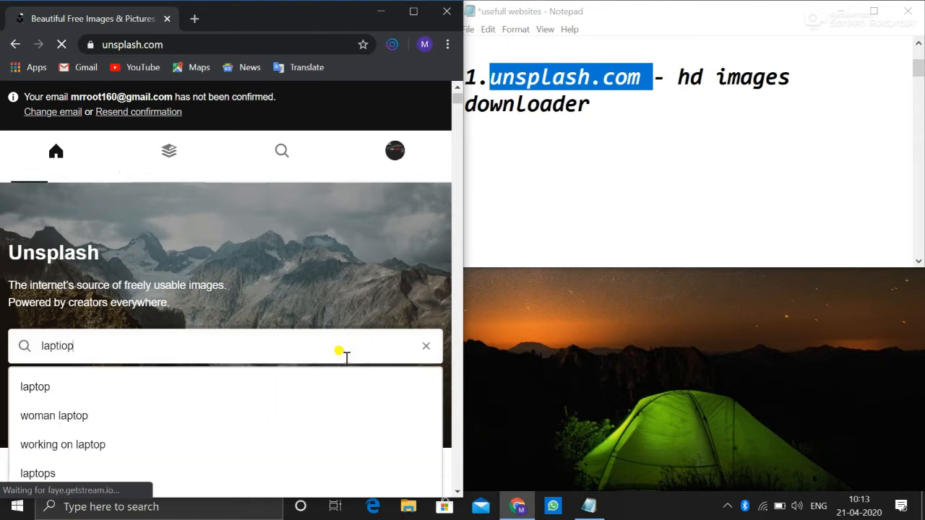
{"action": "left_click", "coordinate": [34, 387]}
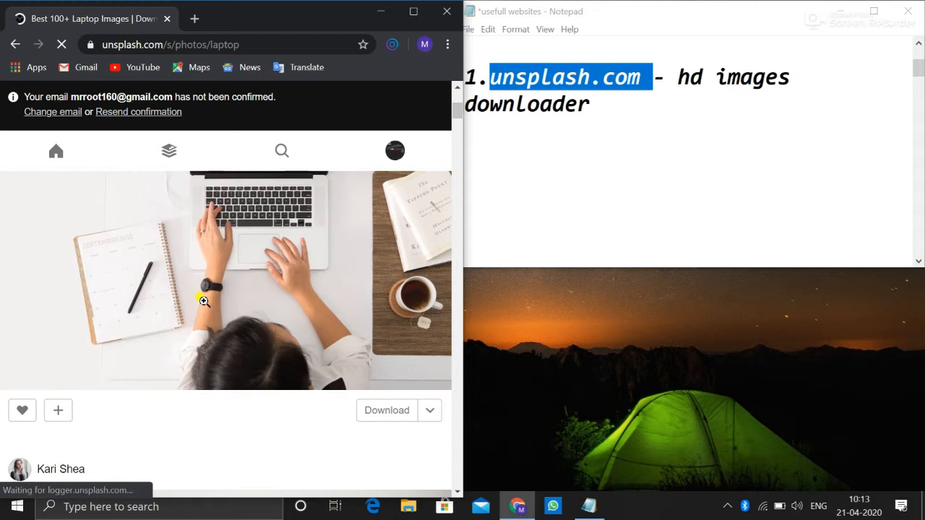
{"action": "left_click", "coordinate": [429, 410]}
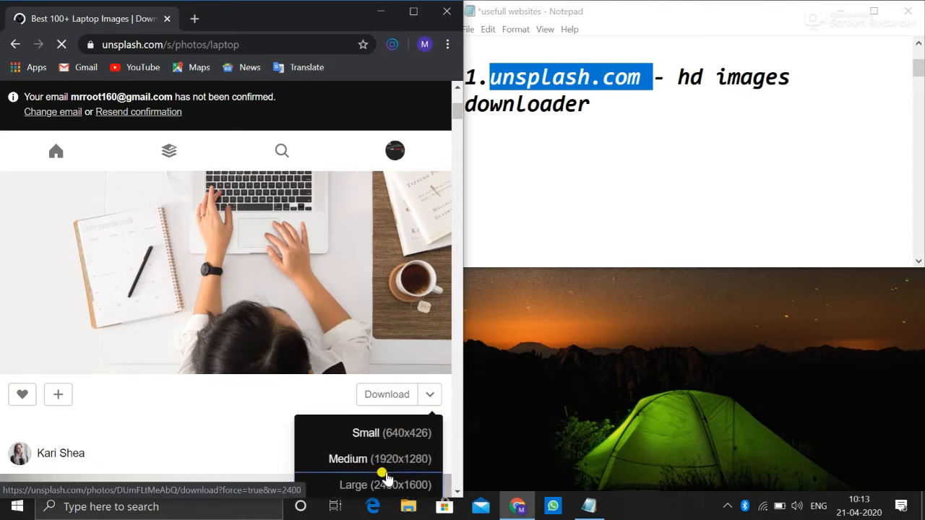
{"action": "scroll", "scroll_direction": "down", "scroll_amount": 3}
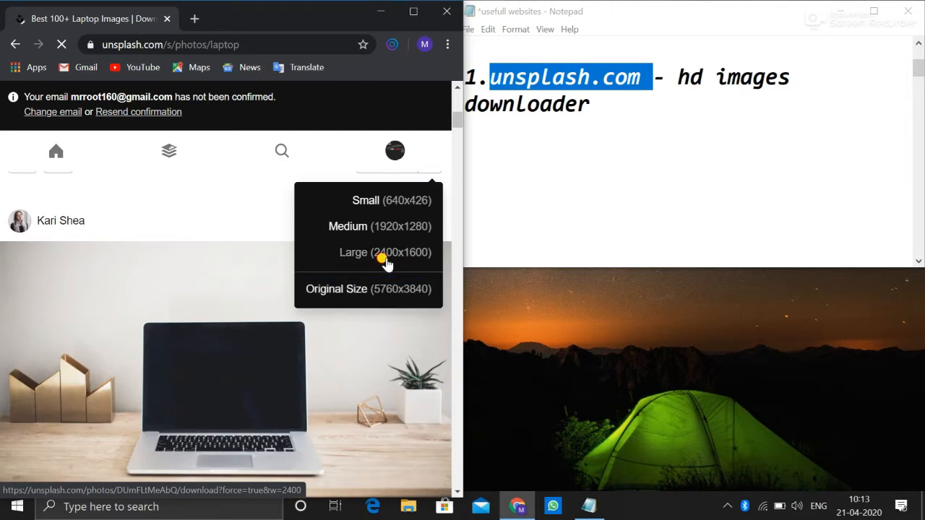
Download the Large laptop photo, view it in Photos and close the viewer.
{"action": "left_click", "coordinate": [385, 252]}
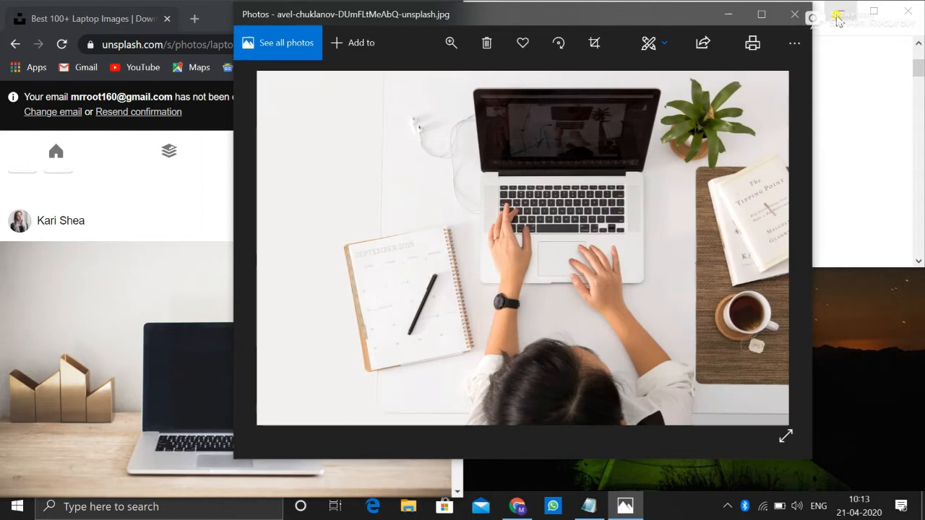
{"action": "left_click", "coordinate": [794, 14]}
{"action": "type", "text": "2.fast.com by netflex - internet speed tester"}
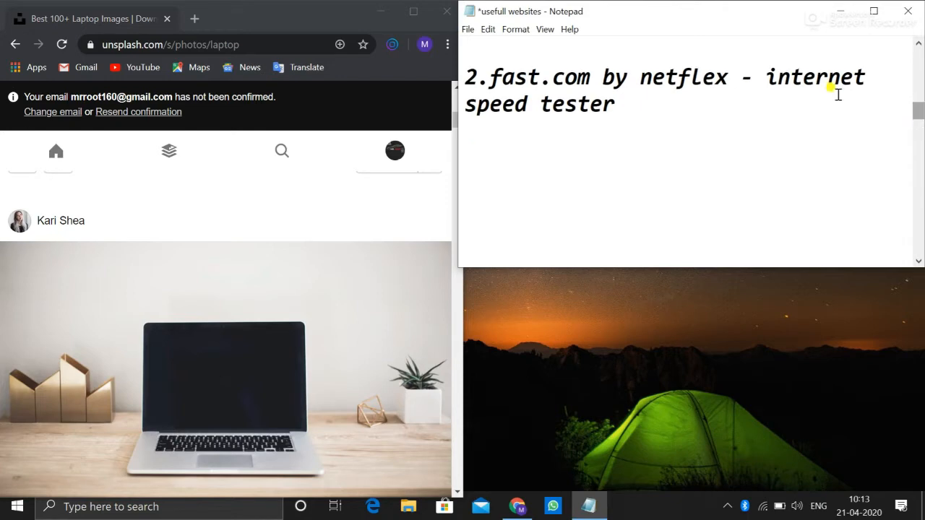
{"action": "mouse_move", "coordinate": [633, 69]}
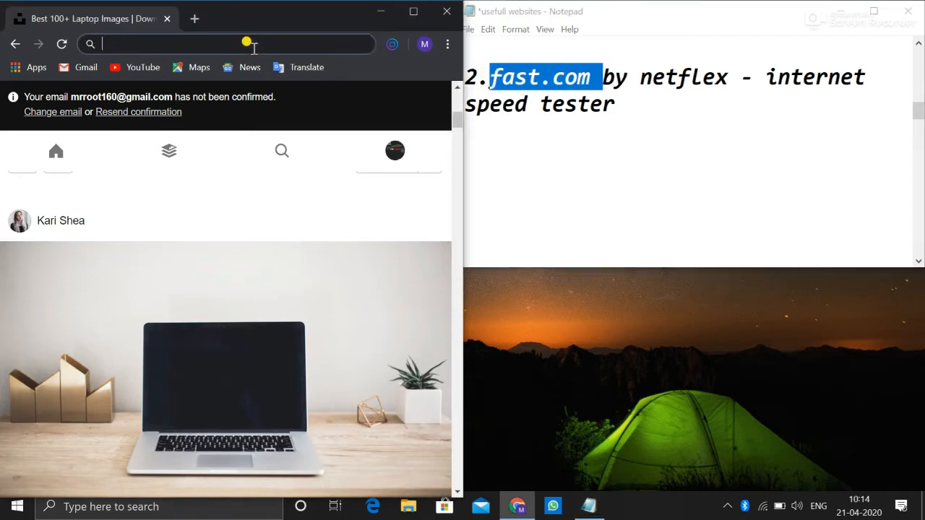
Go to fast.com and run the speed test, which reports 8.7 Mbps.
{"action": "type", "text": "fast.com"}
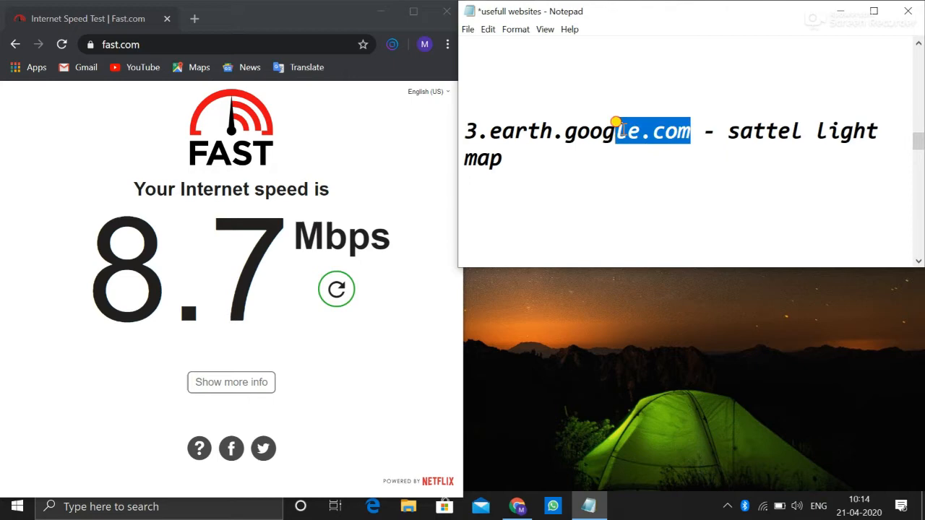
Go to earth.google.com and launch Earth to a close-up satellite view of a town.
{"action": "left_click_drag", "start_coordinate": [615, 131], "coordinate": [491, 130]}
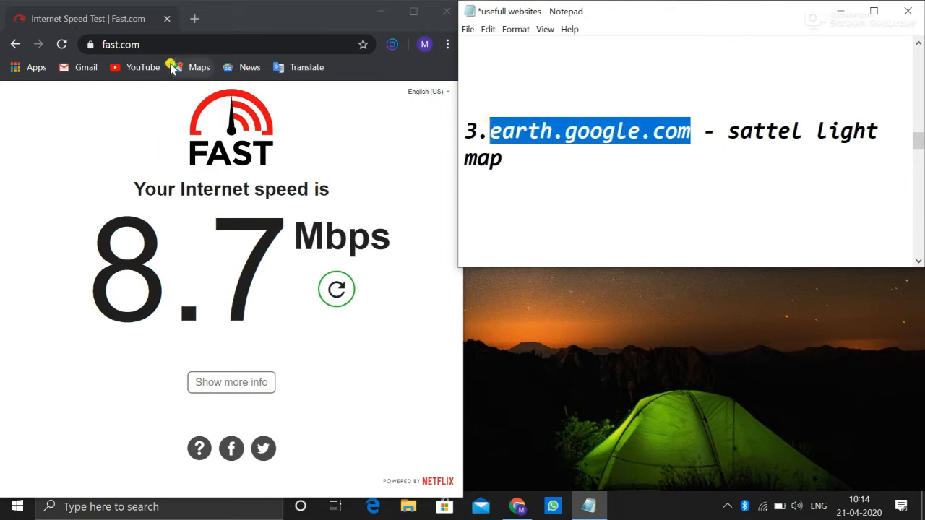
{"action": "left_click", "coordinate": [120, 43]}
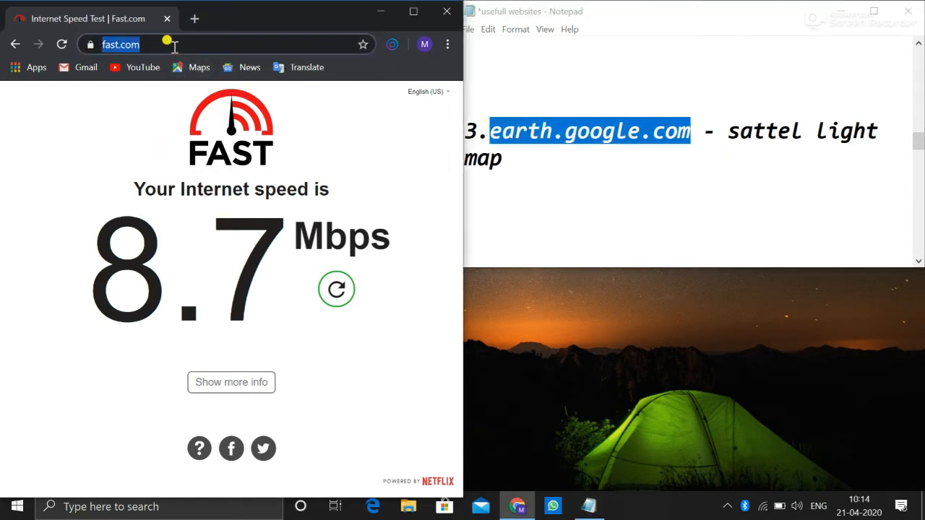
{"action": "type", "text": "earth.google.com"}
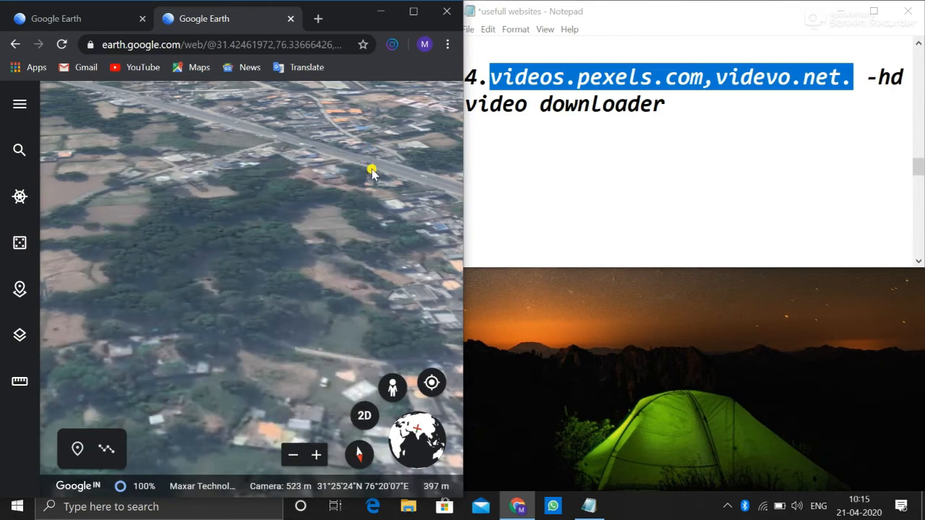
Pan and zoom out from the town to the surrounding mountain region.
{"action": "left_click_drag", "start_coordinate": [373, 173], "coordinate": [170, 369]}
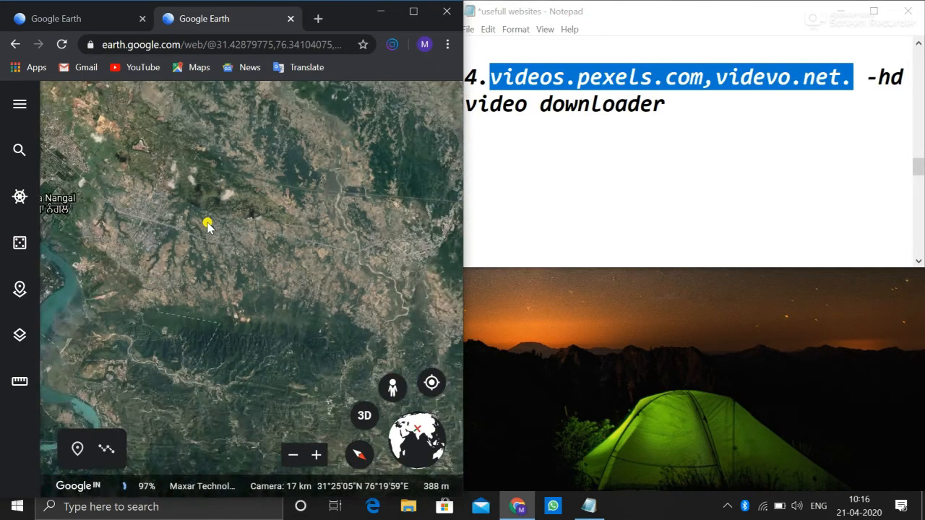
{"action": "scroll", "scroll_direction": "down", "scroll_amount": 3}
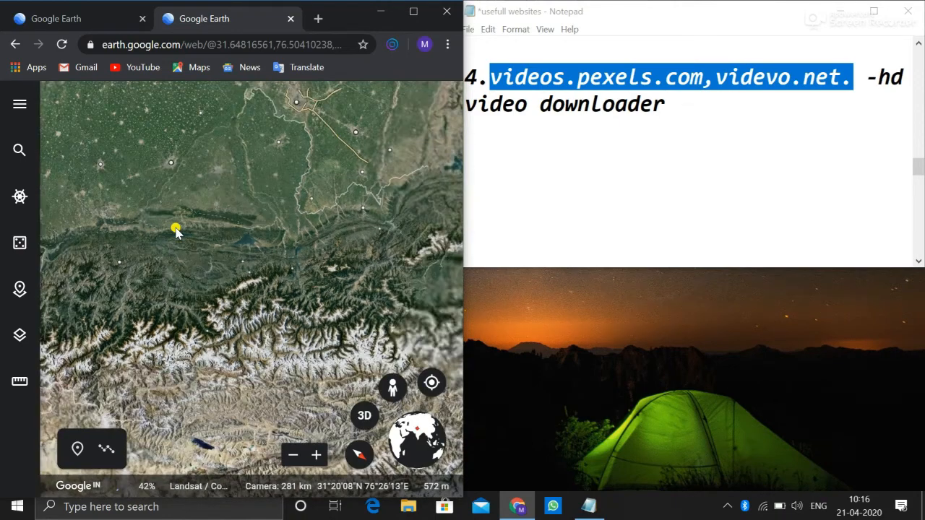
{"action": "scroll", "scroll_direction": "down", "scroll_amount": 3}
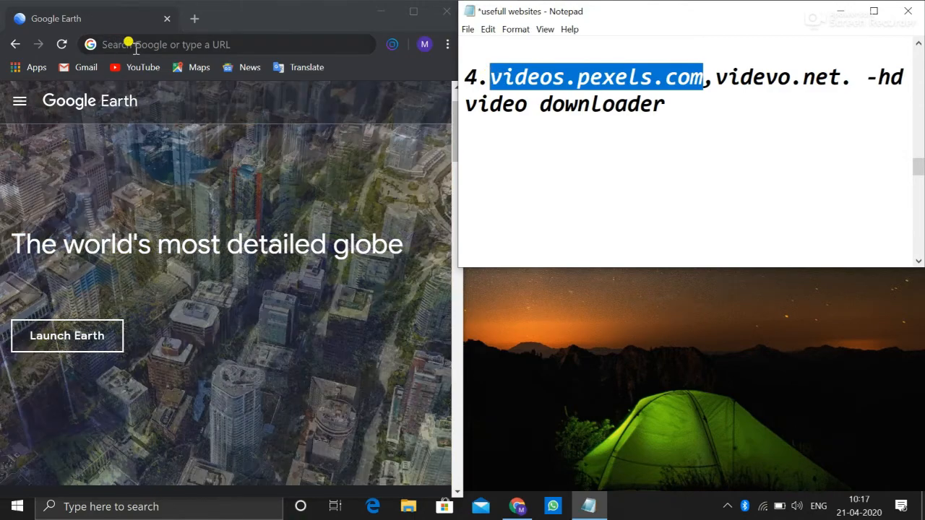
Go to videos.pexels.com, search 'instagram' and reach the Person Scrolling Through Instagram video's download.
{"action": "type", "text": "videos.pexels.com"}
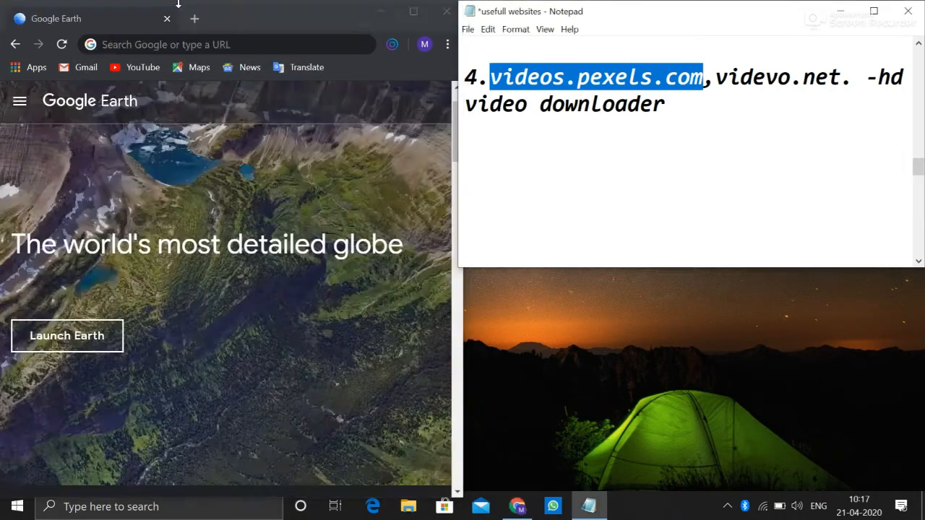
{"action": "type", "text": "instagram"}
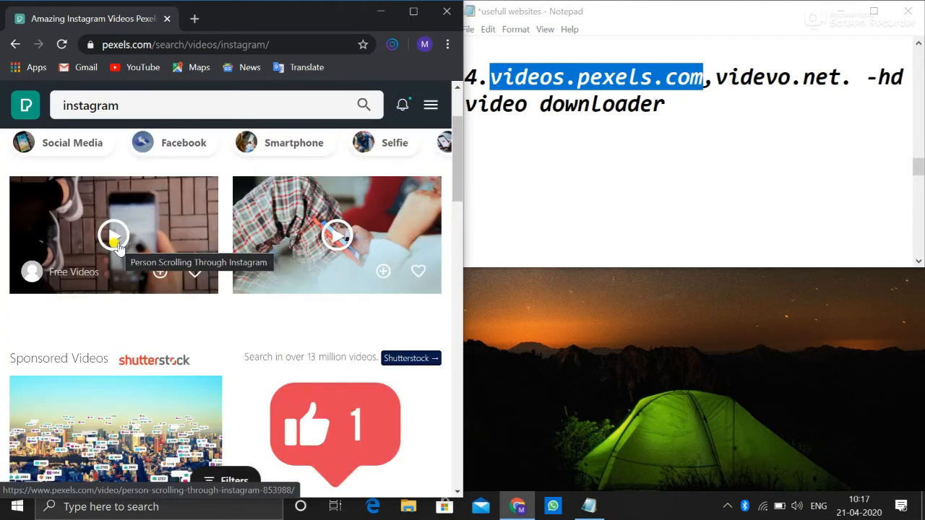
{"action": "left_click", "coordinate": [112, 234]}
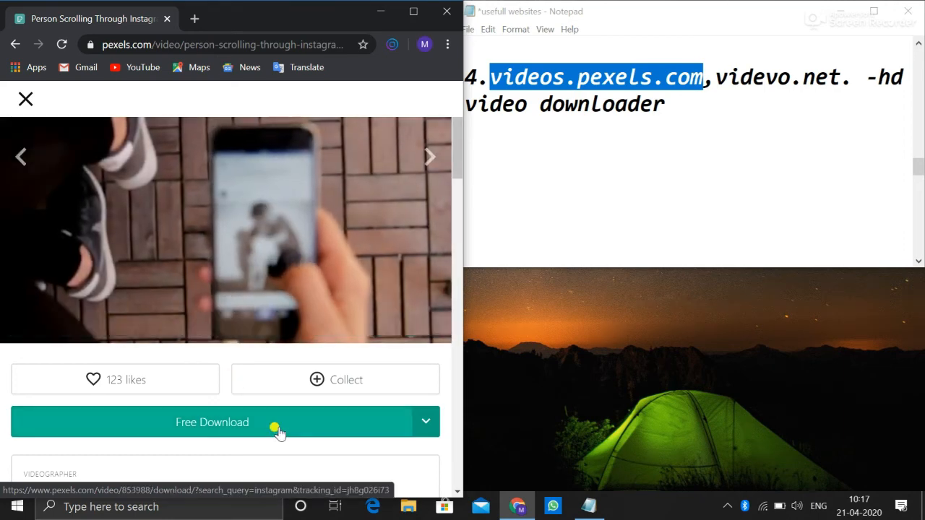
{"action": "mouse_move", "coordinate": [220, 393]}
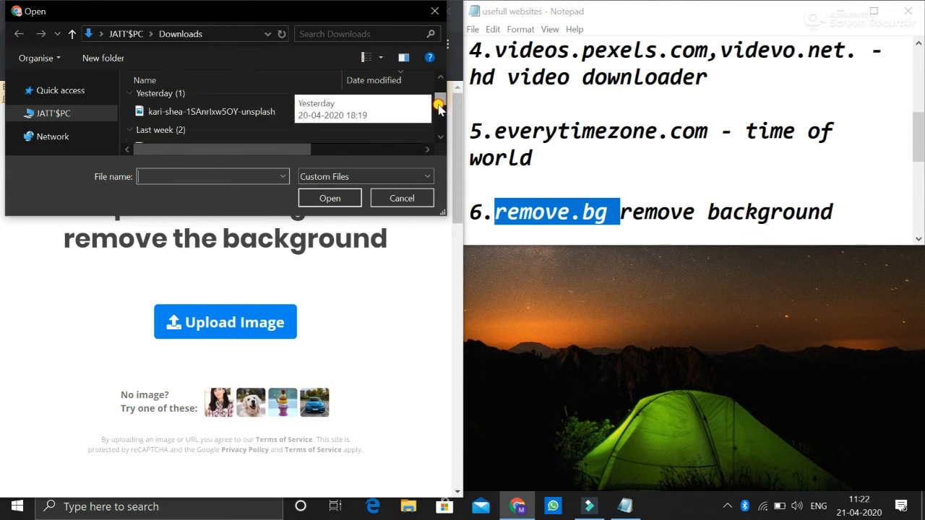
Upload the downloaded Unsplash laptop photo to remove.bg.
{"action": "left_click", "coordinate": [211, 94]}
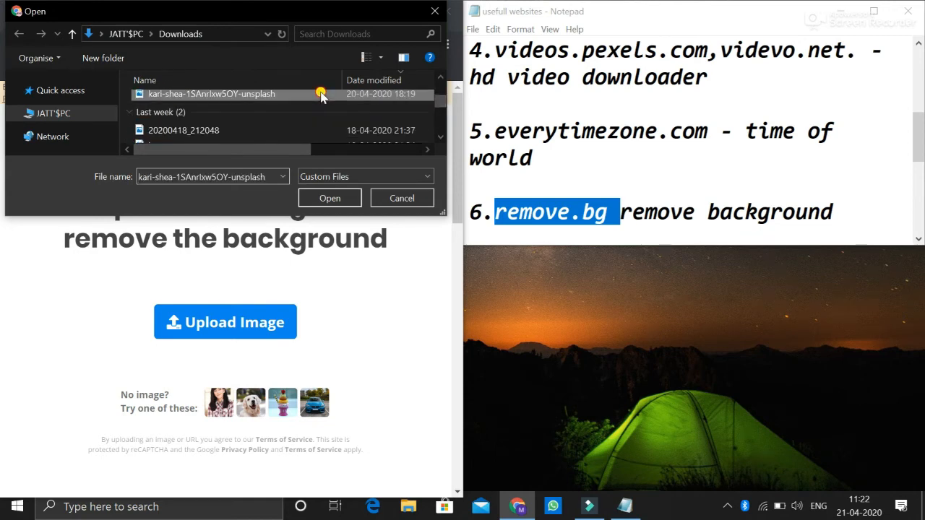
{"action": "left_click", "coordinate": [329, 197]}
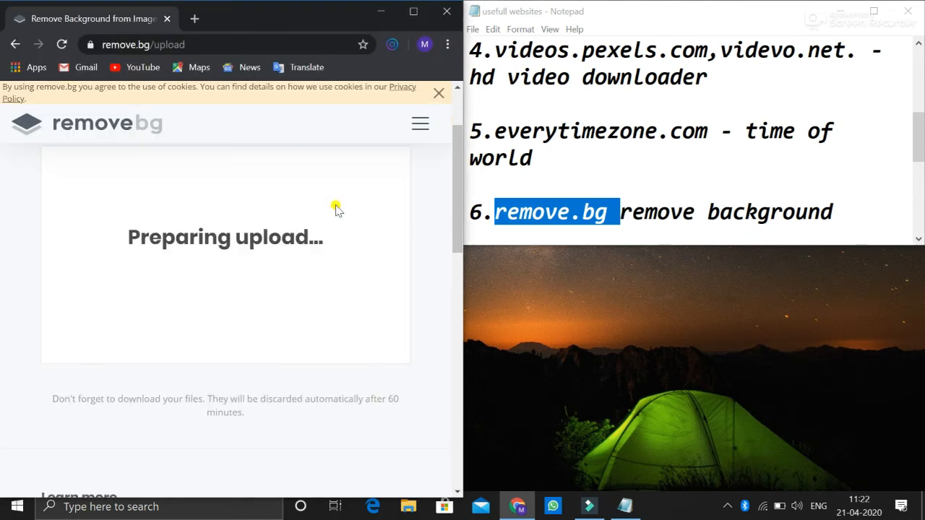